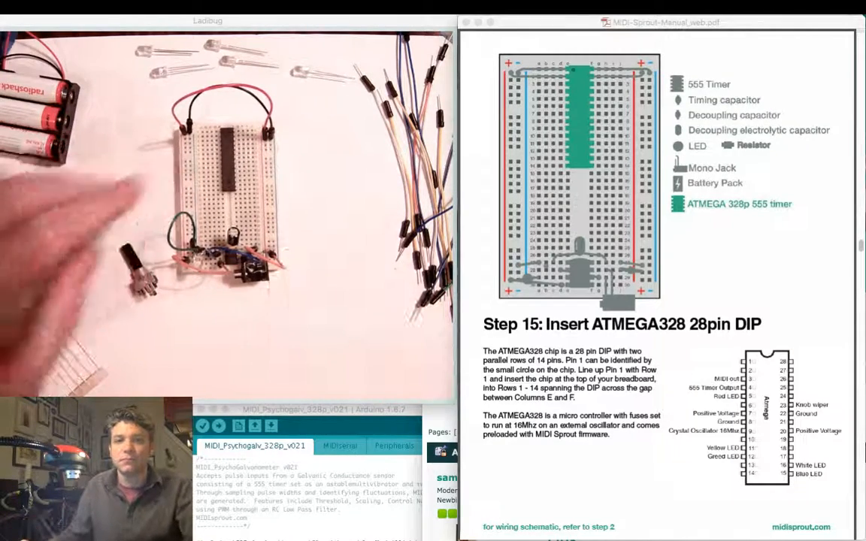
{"action": "scroll", "scroll_direction": "down", "scroll_amount": 3}
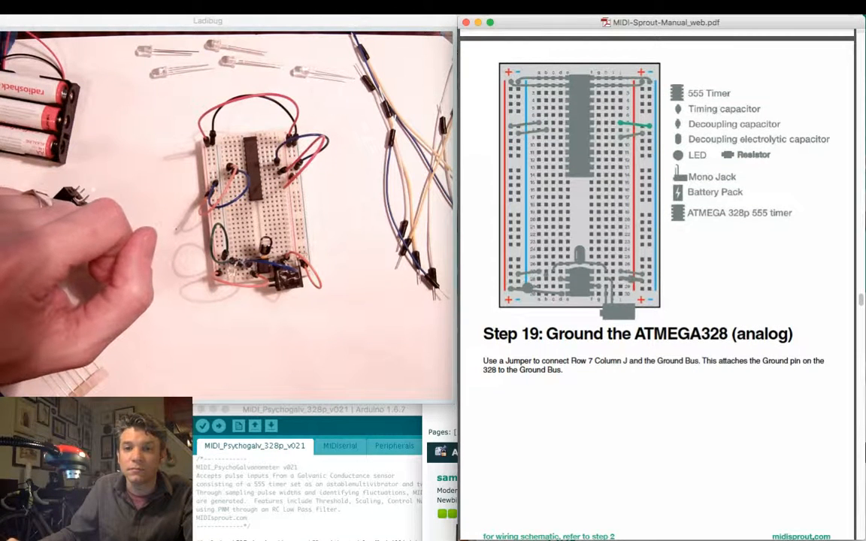
{"action": "scroll", "scroll_direction": "down", "scroll_amount": 3}
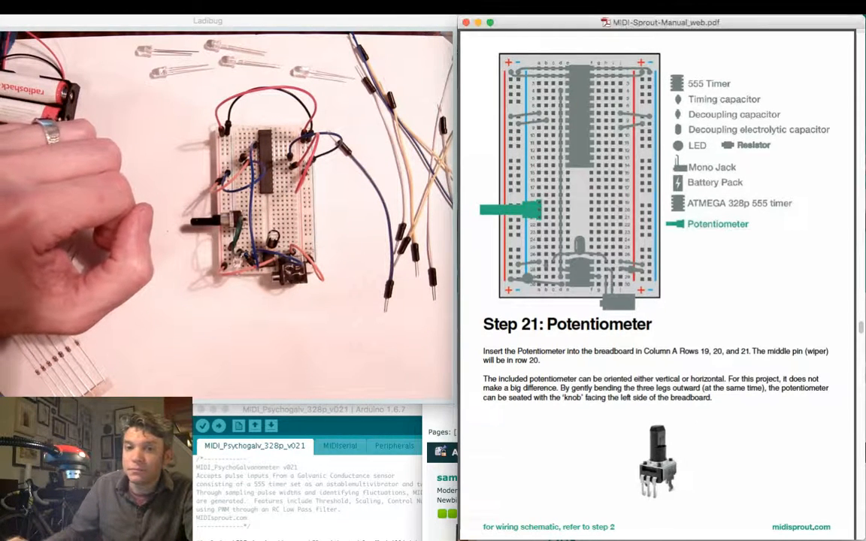
{"action": "scroll", "scroll_direction": "down", "scroll_amount": 3}
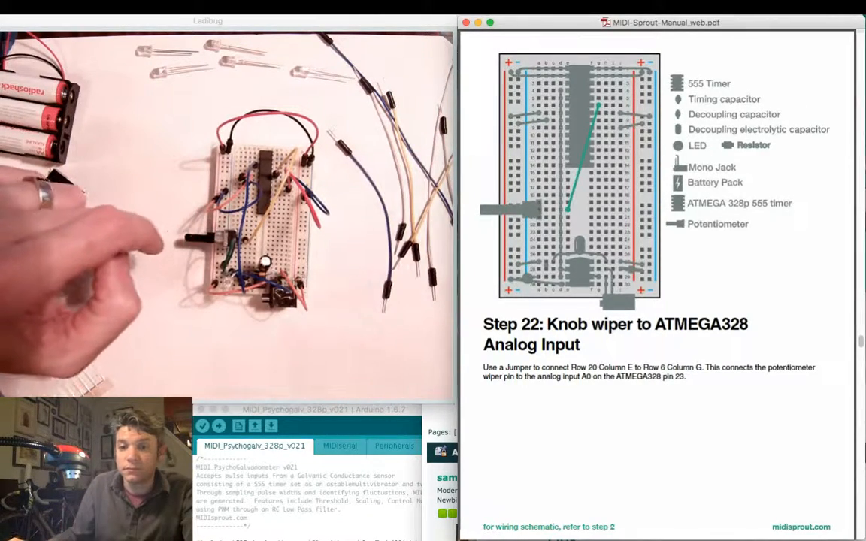
{"action": "scroll", "scroll_direction": "down", "scroll_amount": 3}
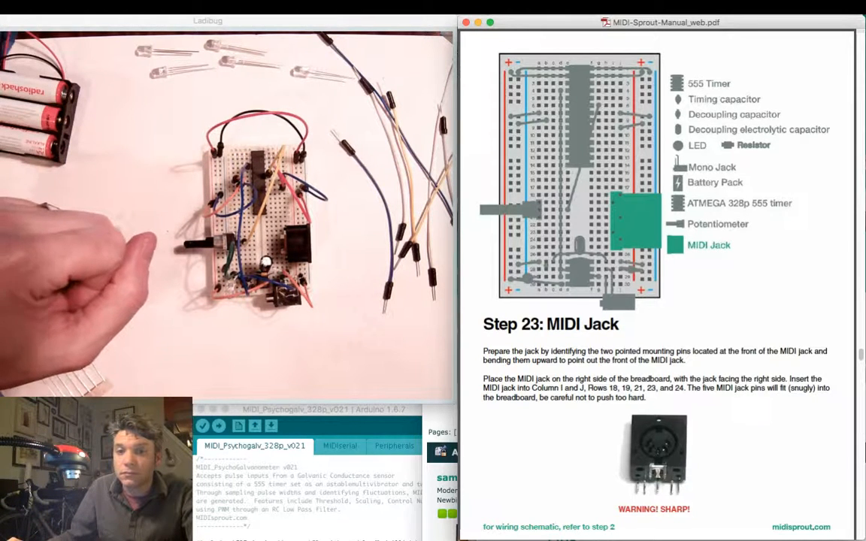
{"action": "scroll", "scroll_direction": "down", "scroll_amount": 3}
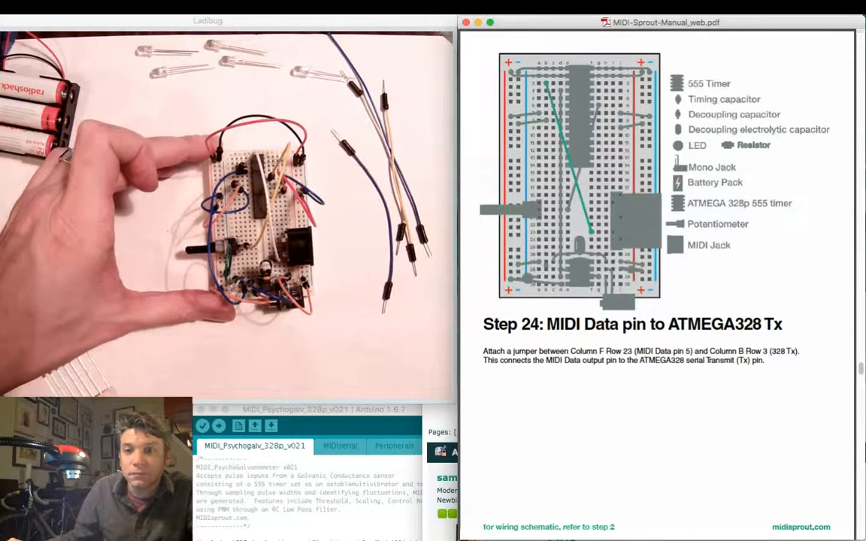
{"action": "scroll", "scroll_direction": "down", "scroll_amount": 3}
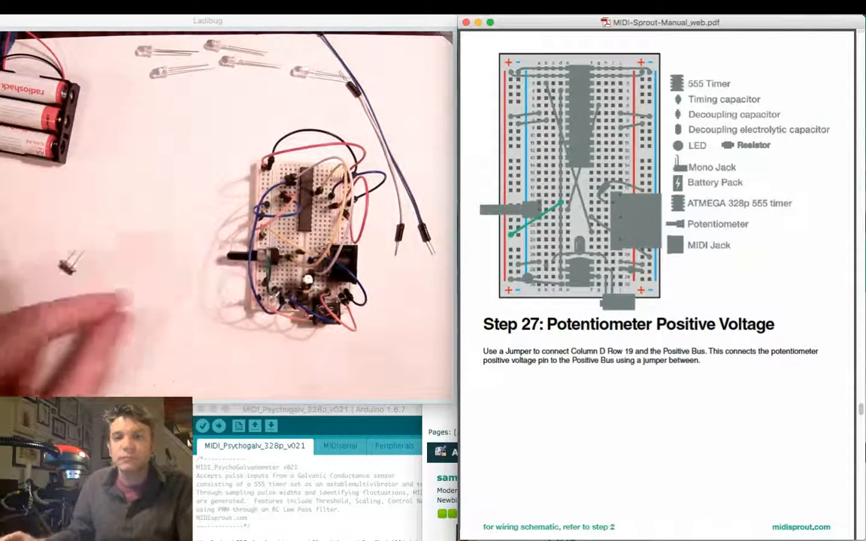
{"action": "scroll", "scroll_direction": "down", "scroll_amount": 3}
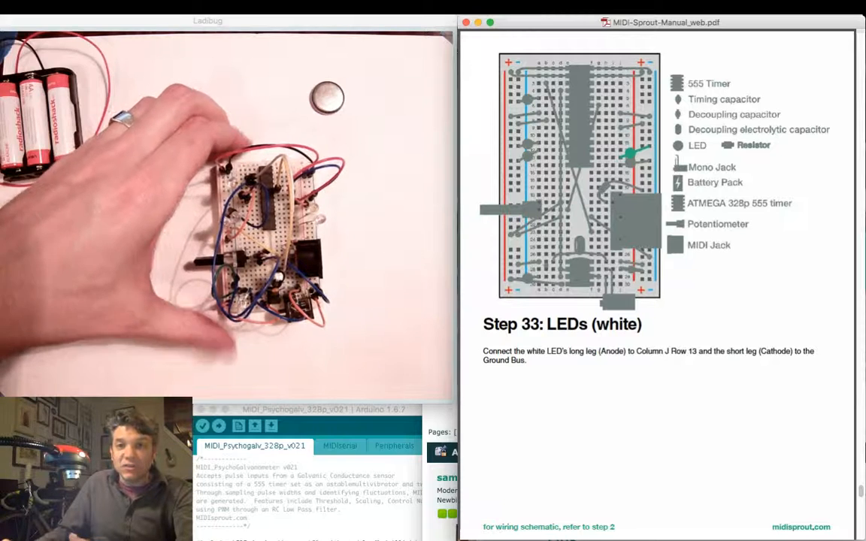
{"action": "scroll", "scroll_direction": "down", "scroll_amount": 3}
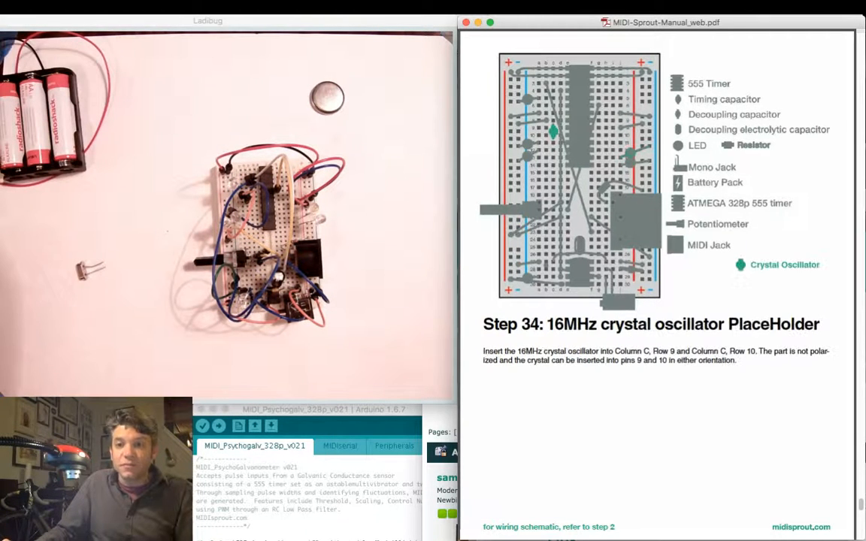